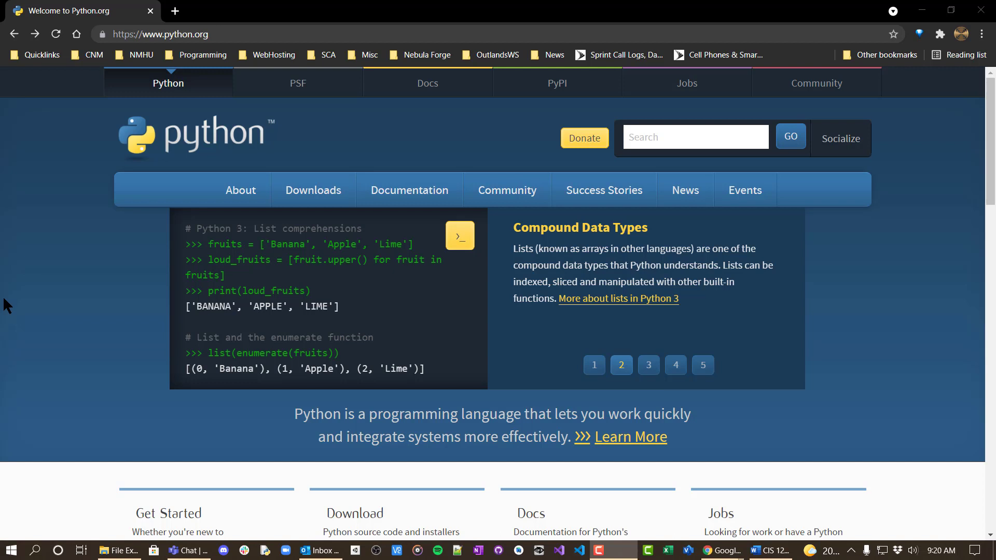
{"action": "left_click", "coordinate": [649, 364]}
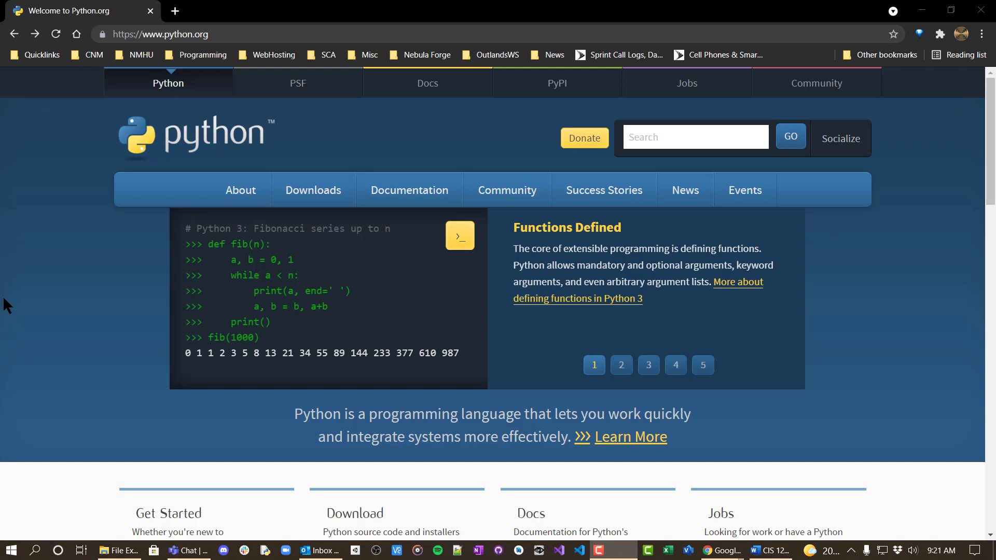
{"action": "left_click", "coordinate": [620, 364]}
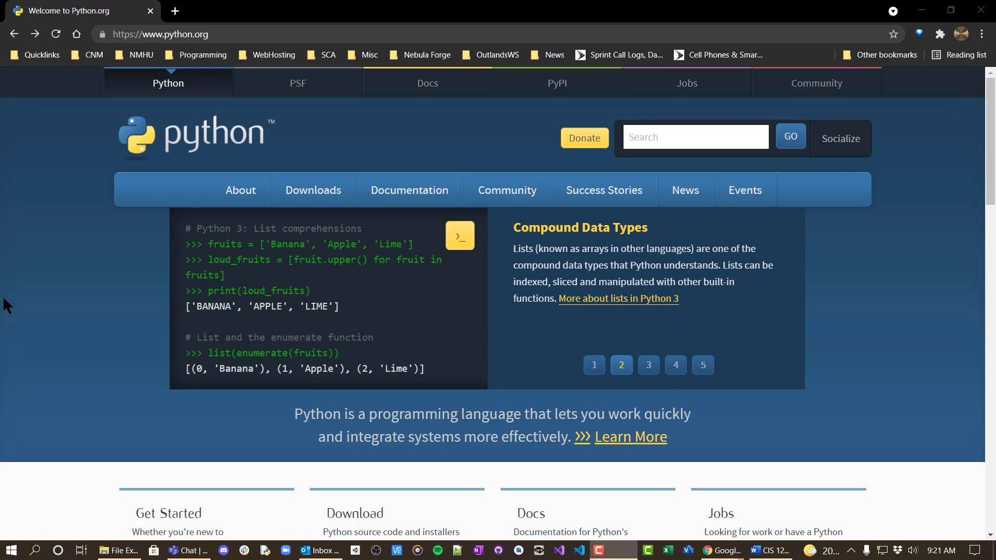
{"action": "mouse_move", "coordinate": [75, 371]}
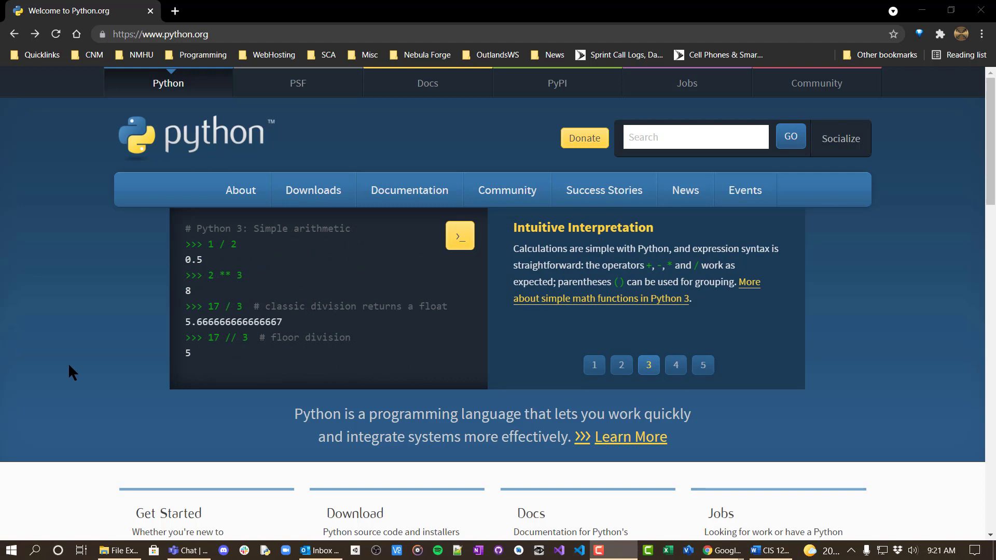
{"action": "left_click", "coordinate": [675, 365]}
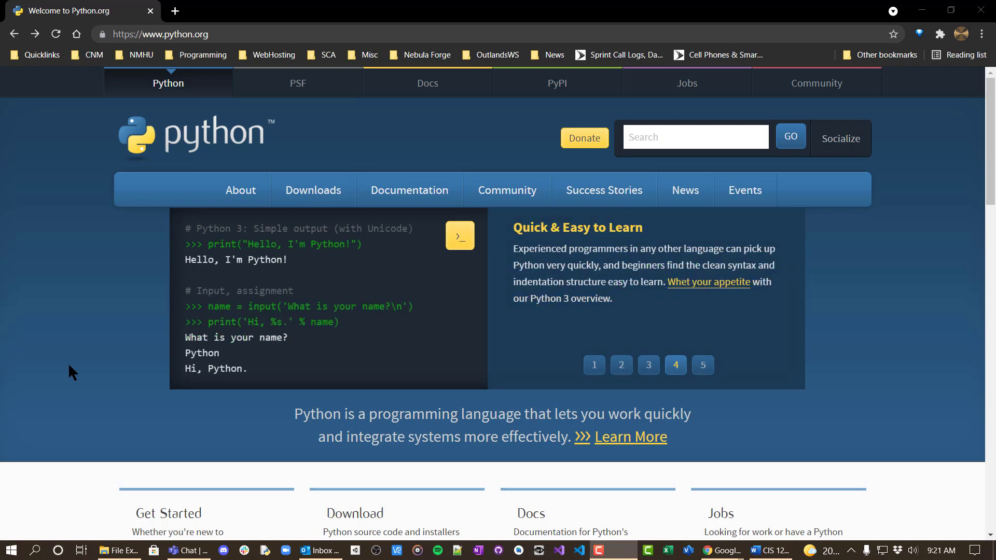